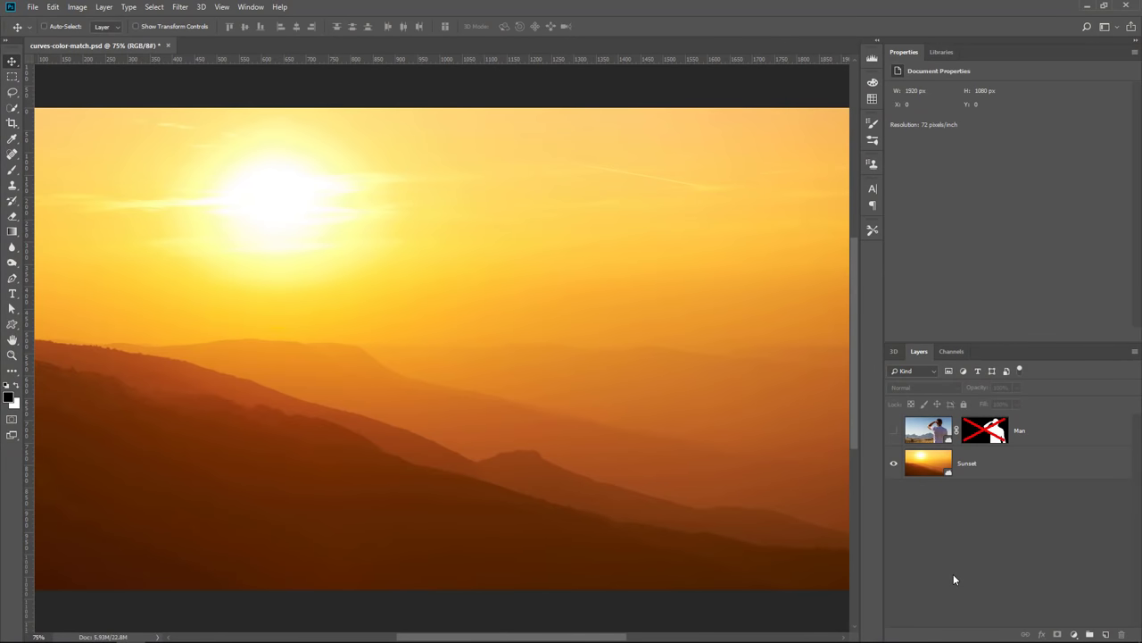
{"action": "mouse_move", "coordinate": [973, 528]}
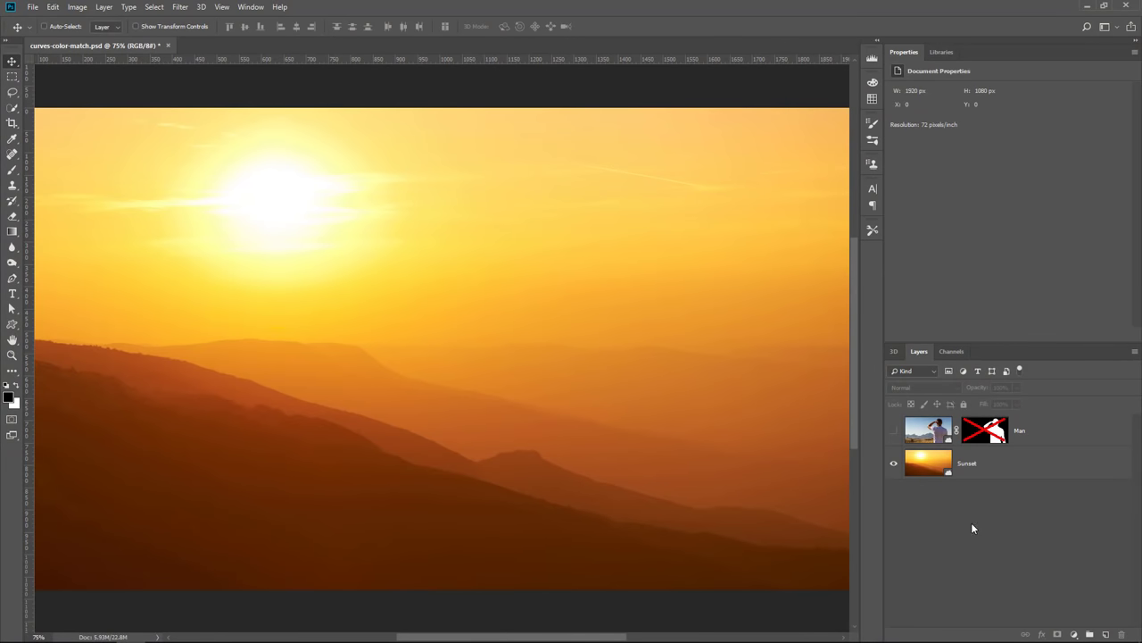
Step: Make the Man layer visible above the sunset mountain backdrop
{"action": "left_click", "coordinate": [967, 462]}
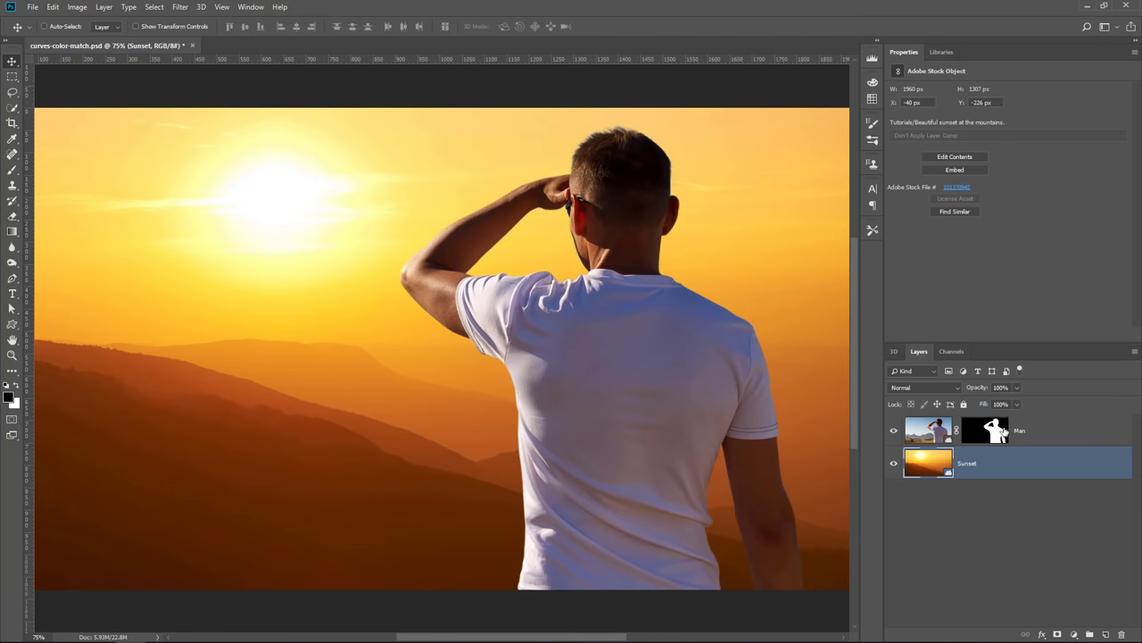
Step: Add a Curves adjustment layer clipped to the Man layer and bring up its properties
{"action": "left_click", "coordinate": [1006, 628]}
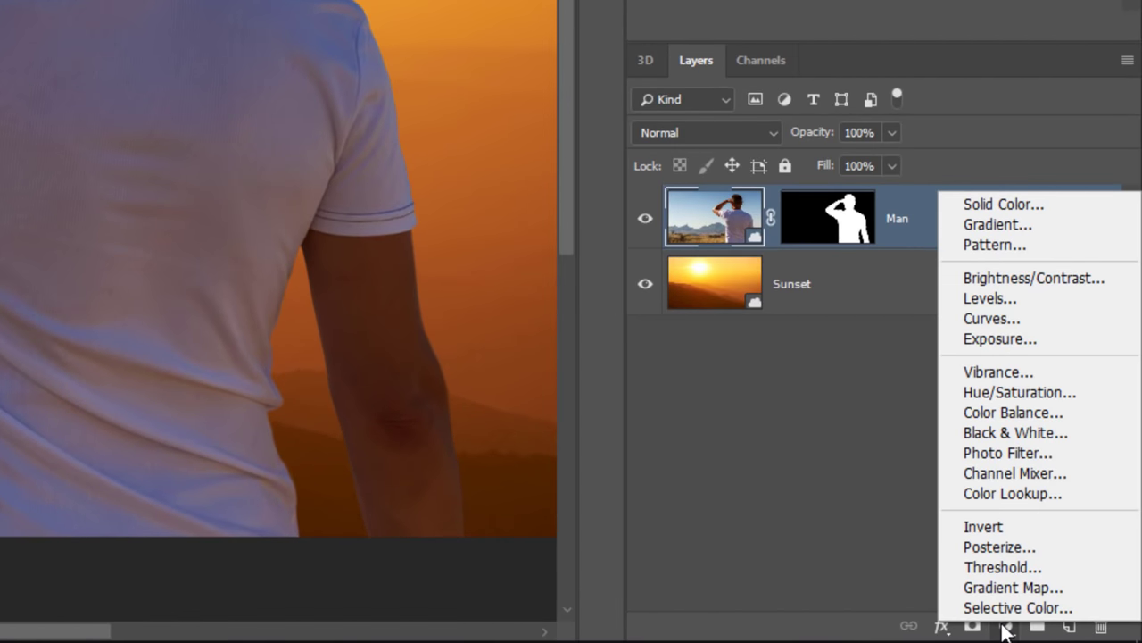
{"action": "left_click", "coordinate": [992, 318]}
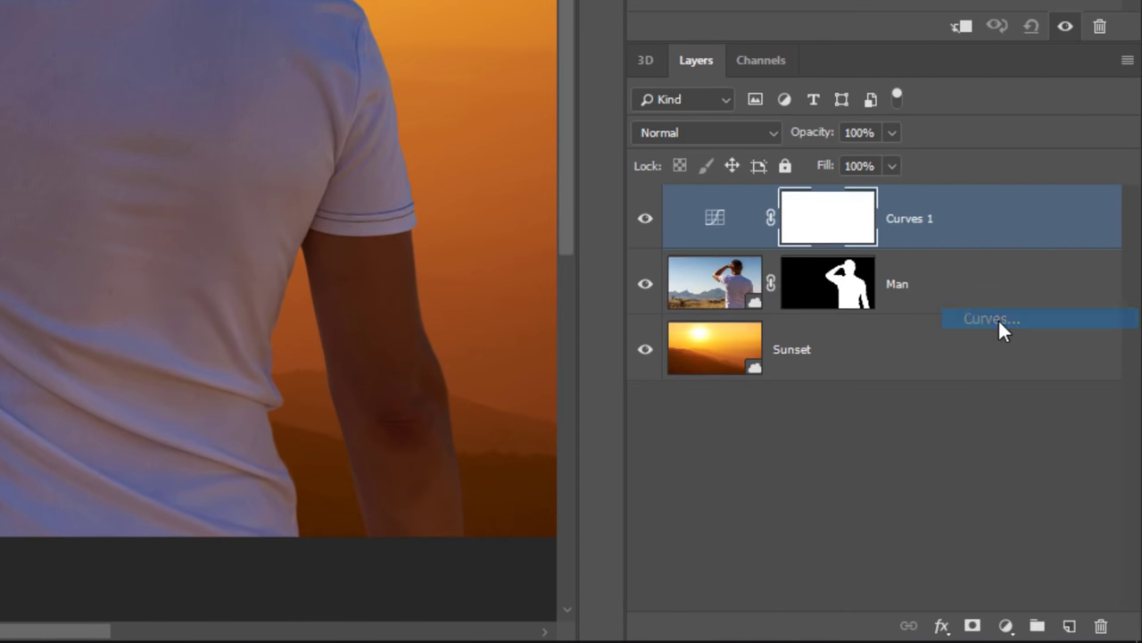
{"action": "key", "text": "ctrl+alt+g"}
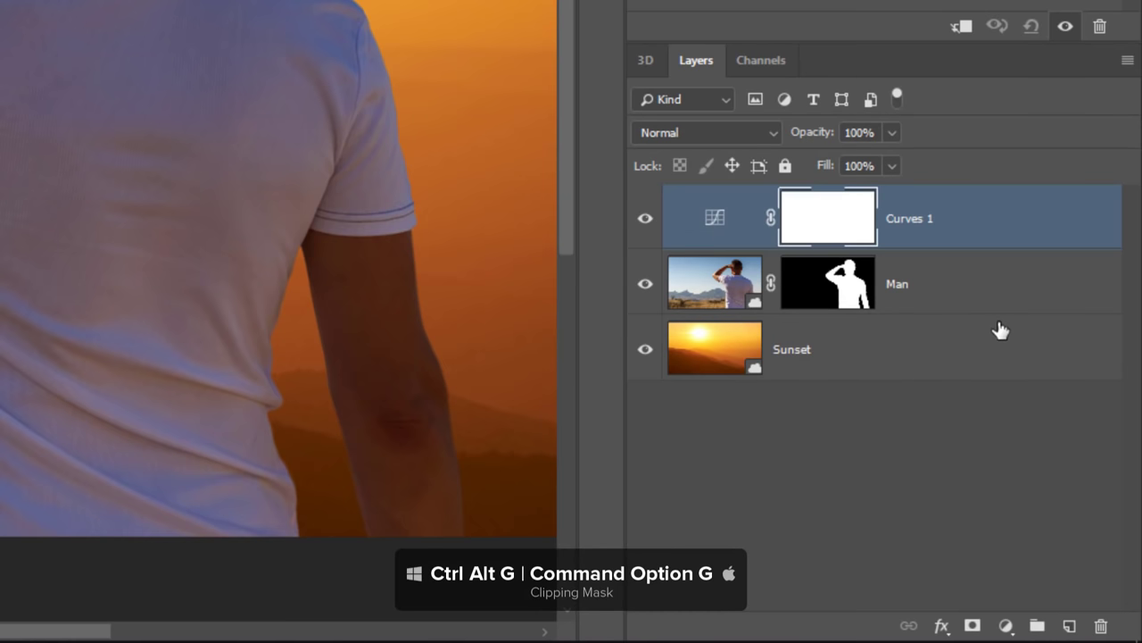
{"action": "key", "text": "ctrl+alt+g"}
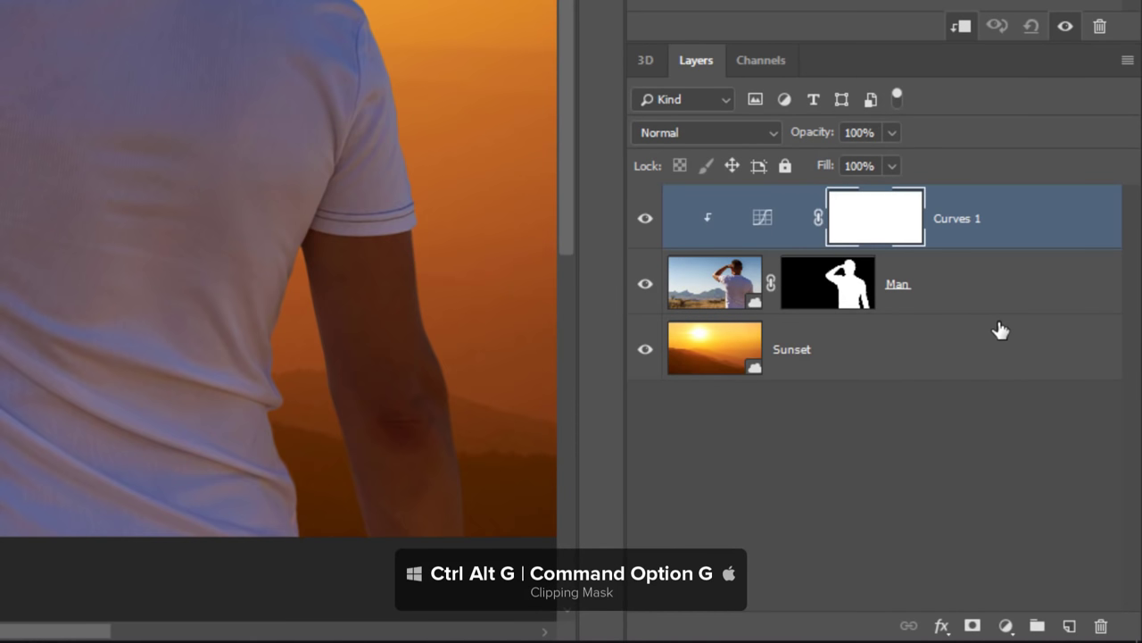
{"action": "key", "text": "ctrl+alt+g"}
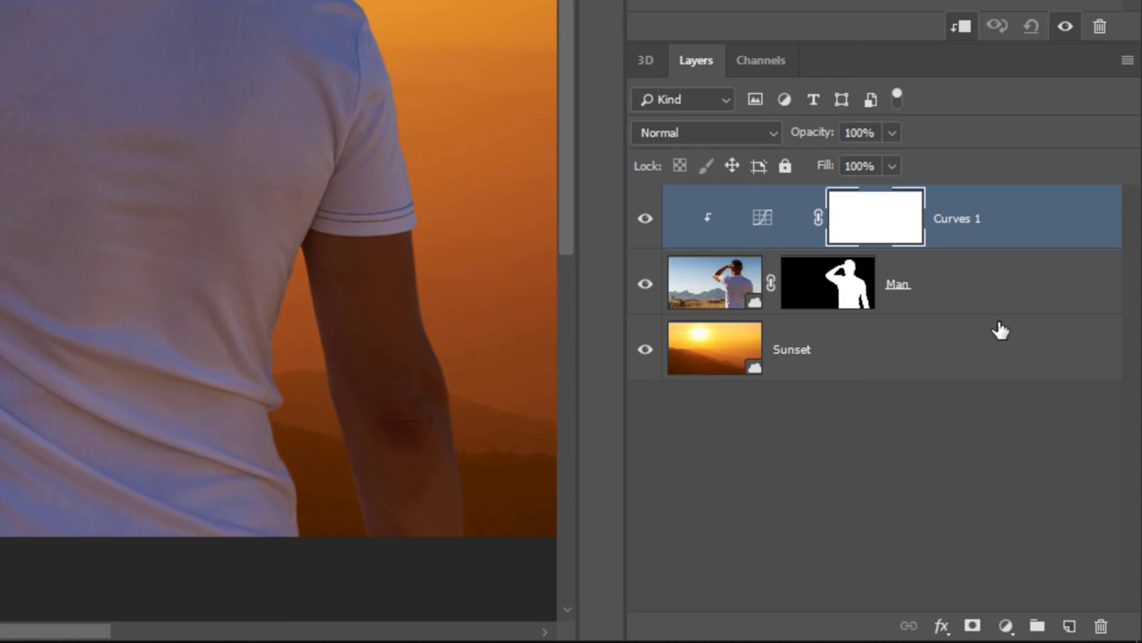
{"action": "mouse_move", "coordinate": [763, 235]}
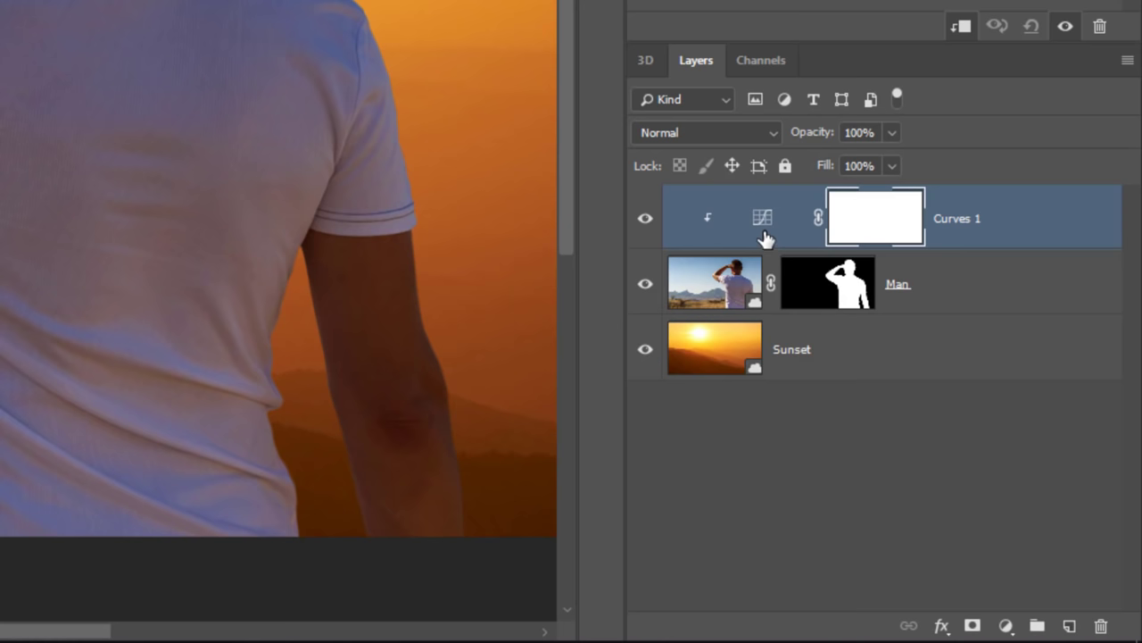
{"action": "left_click", "coordinate": [762, 217]}
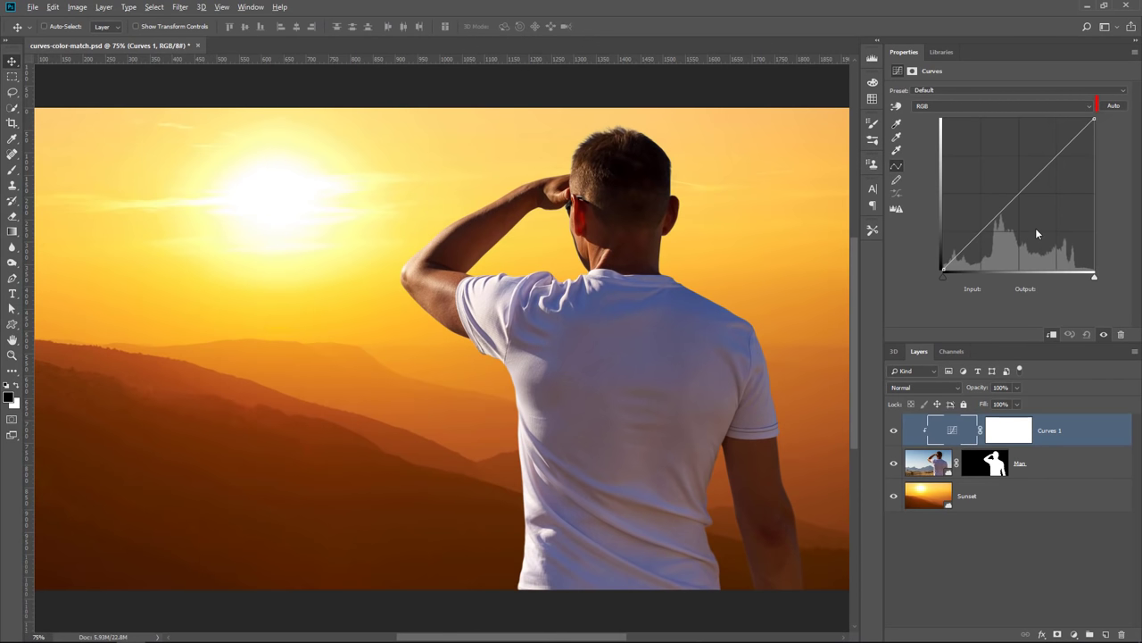
Step: Apply Auto curves with Snap Neutral Midtones off, dark orange shadows and pale yellow highlights sampled from the sunset
{"action": "left_click", "coordinate": [1114, 106]}
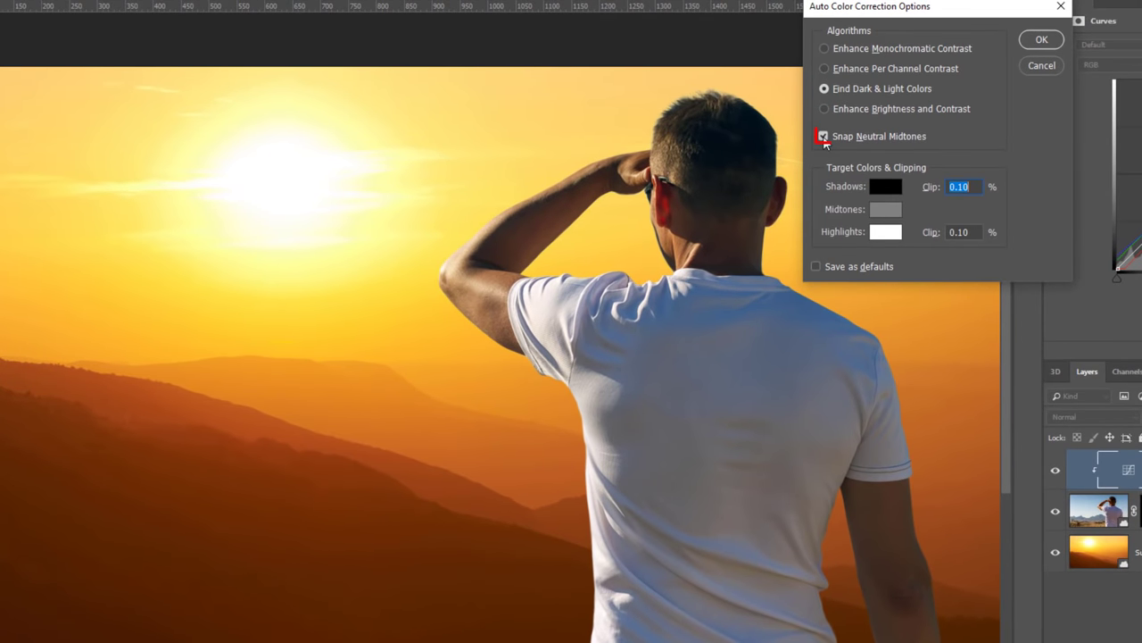
{"action": "left_click", "coordinate": [823, 135]}
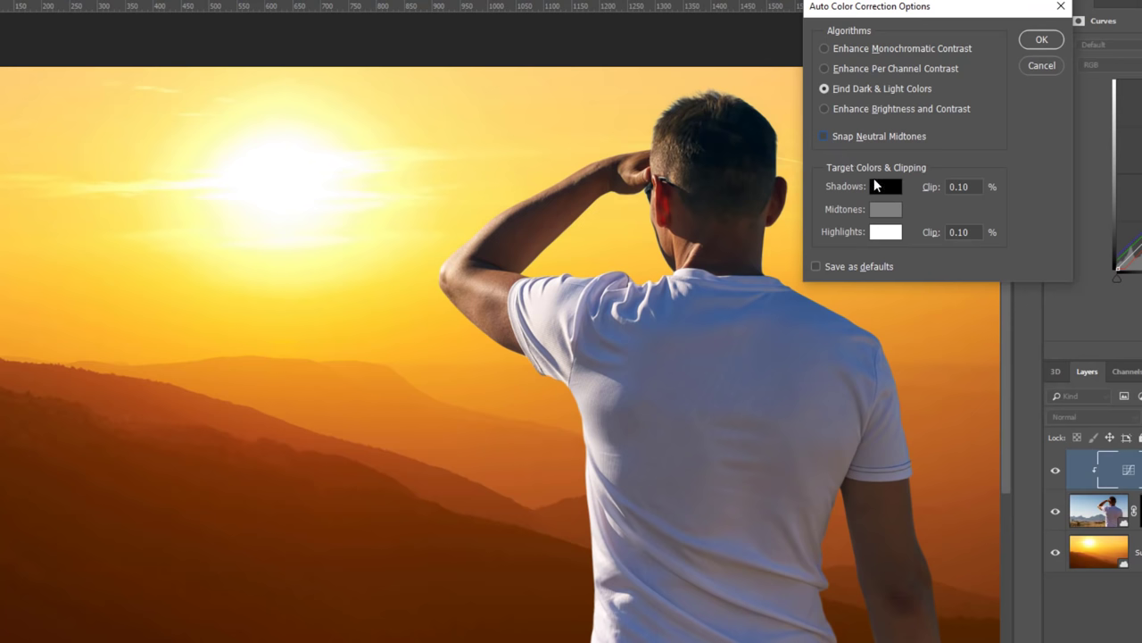
{"action": "left_click", "coordinate": [885, 188]}
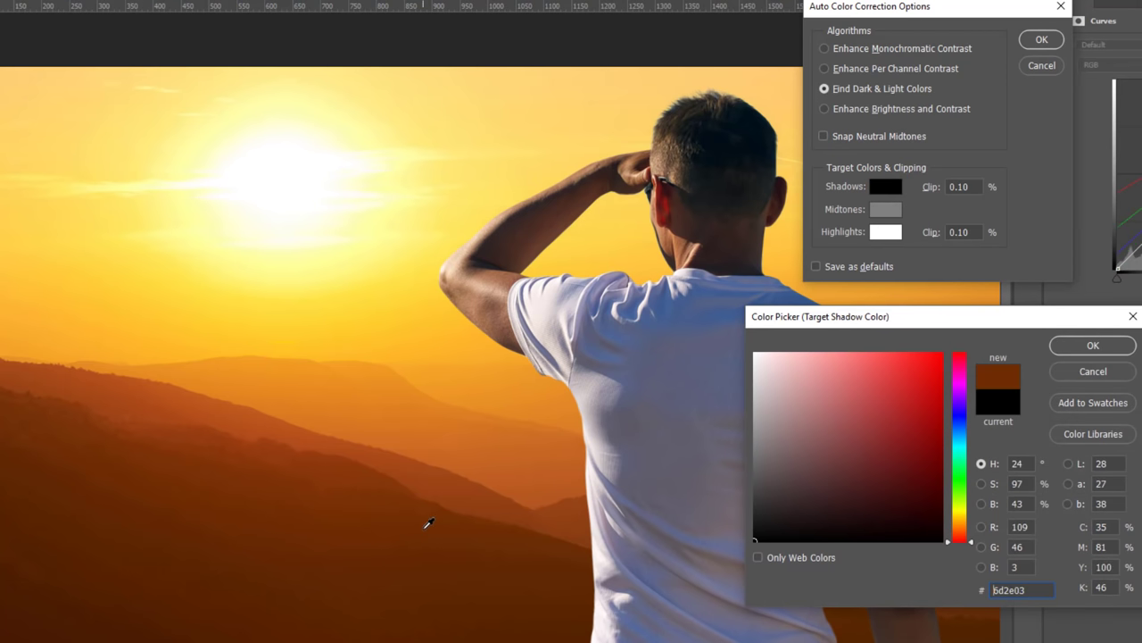
{"action": "left_click", "coordinate": [939, 461]}
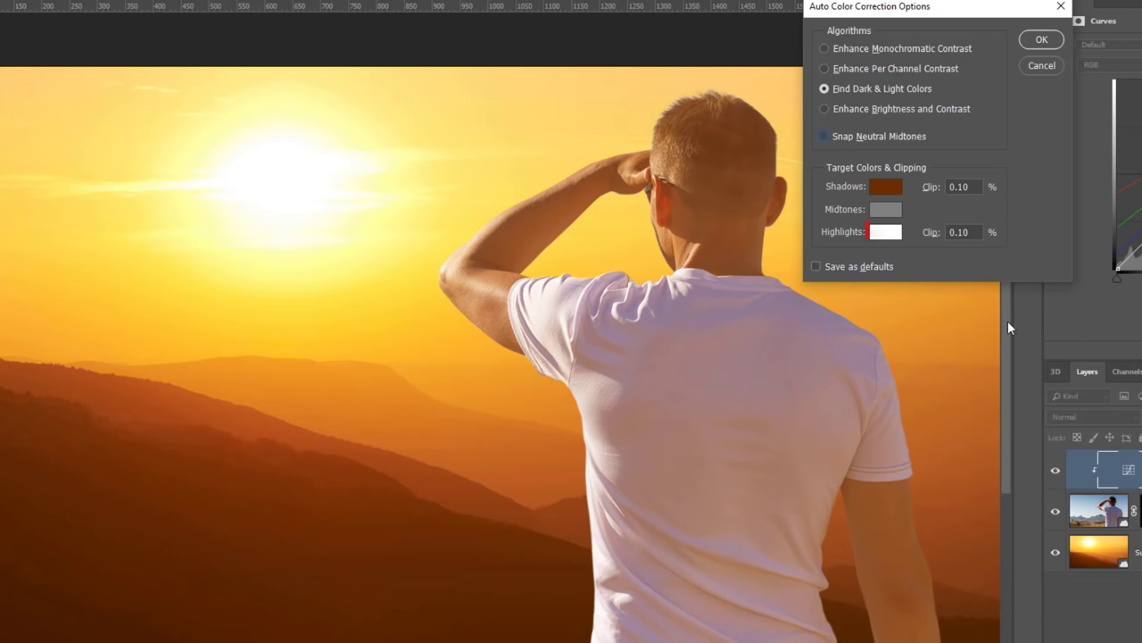
{"action": "left_click", "coordinate": [885, 232]}
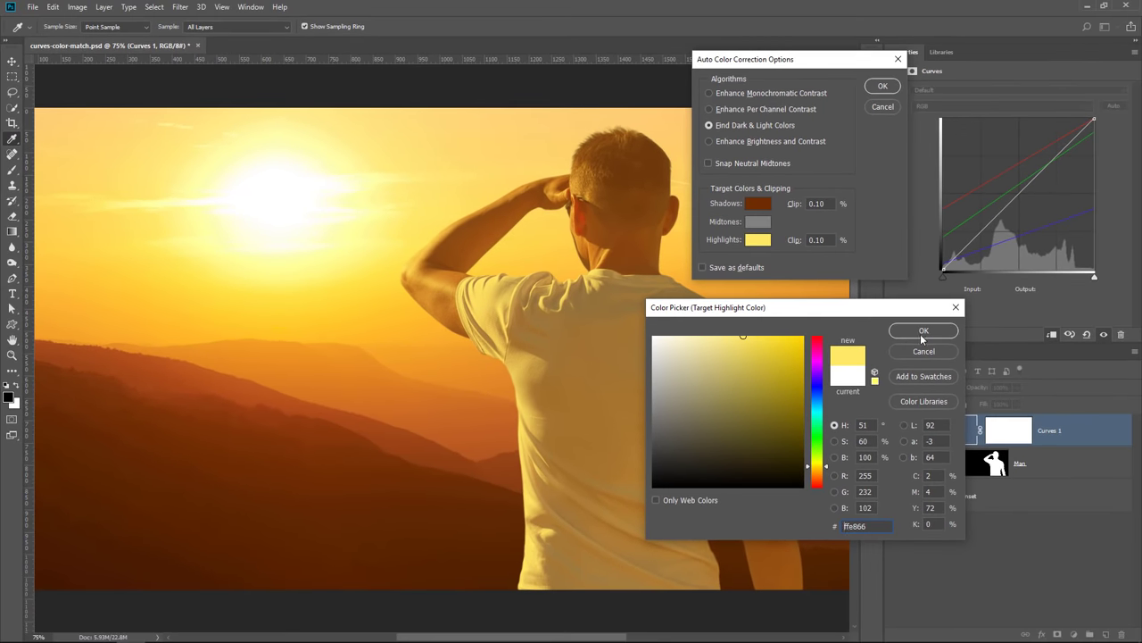
{"action": "left_click", "coordinate": [924, 330]}
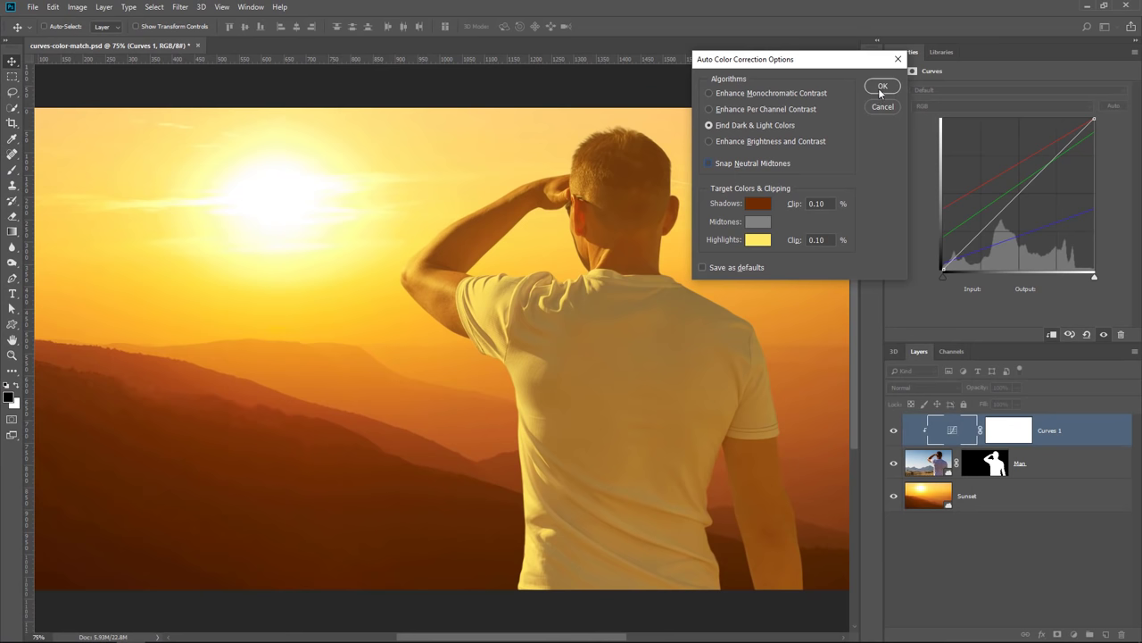
{"action": "left_click", "coordinate": [882, 86]}
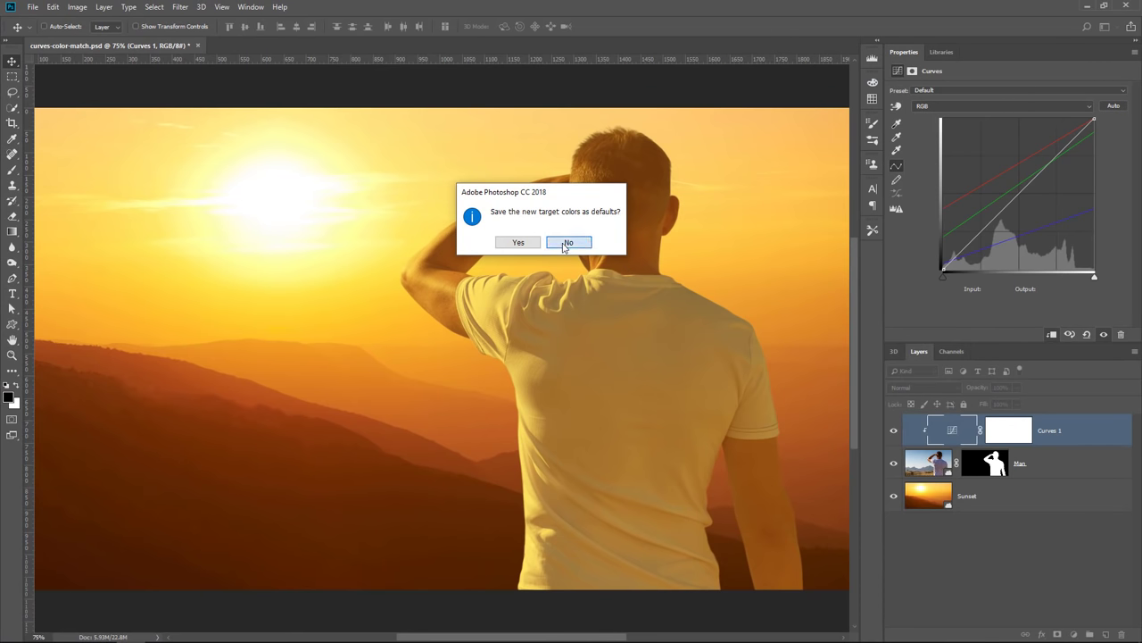
Step: Decline saving defaults, reshape the curve to brighten the man, and compare with the Curves layer hidden
{"action": "left_click", "coordinate": [568, 243]}
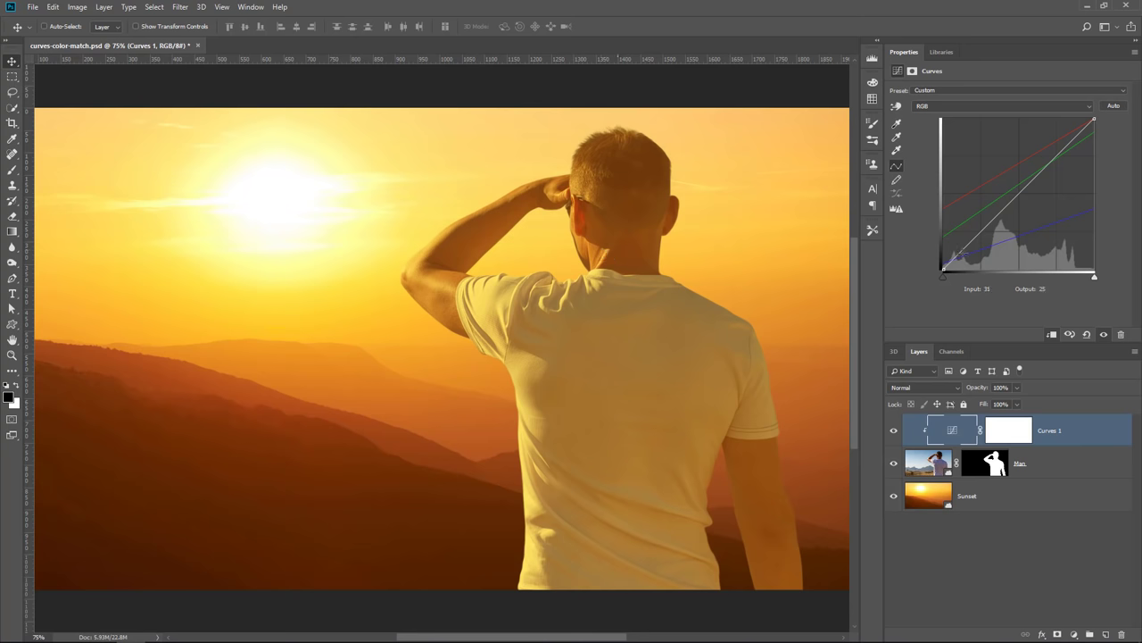
{"action": "left_click_drag", "start_coordinate": [967, 250], "coordinate": [1002, 229]}
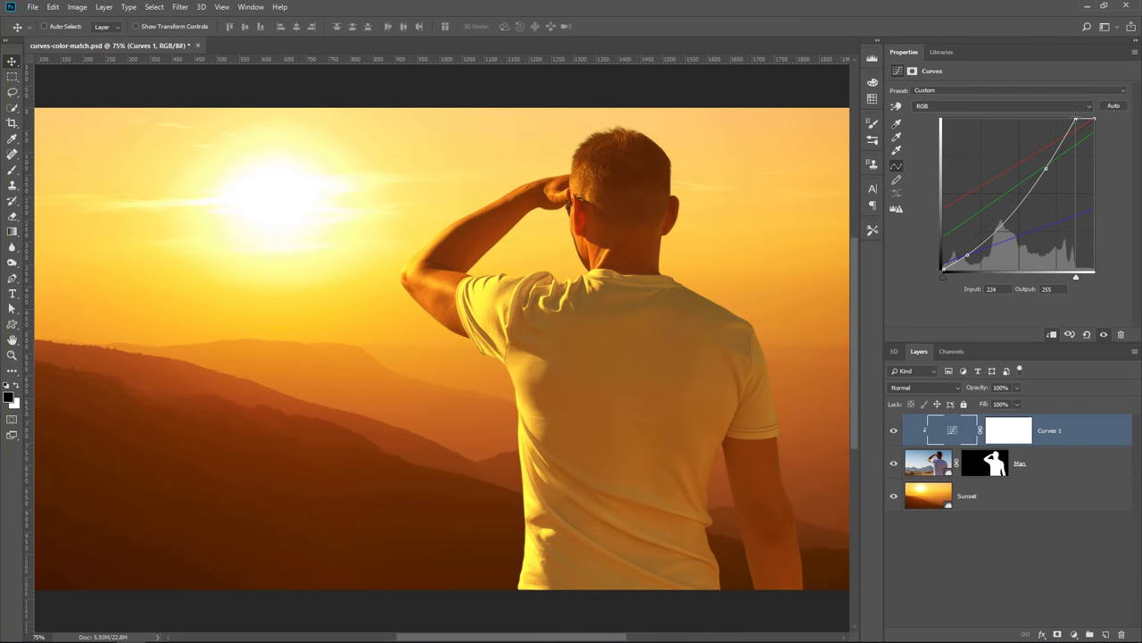
{"action": "left_click_drag", "start_coordinate": [1087, 118], "coordinate": [1075, 118]}
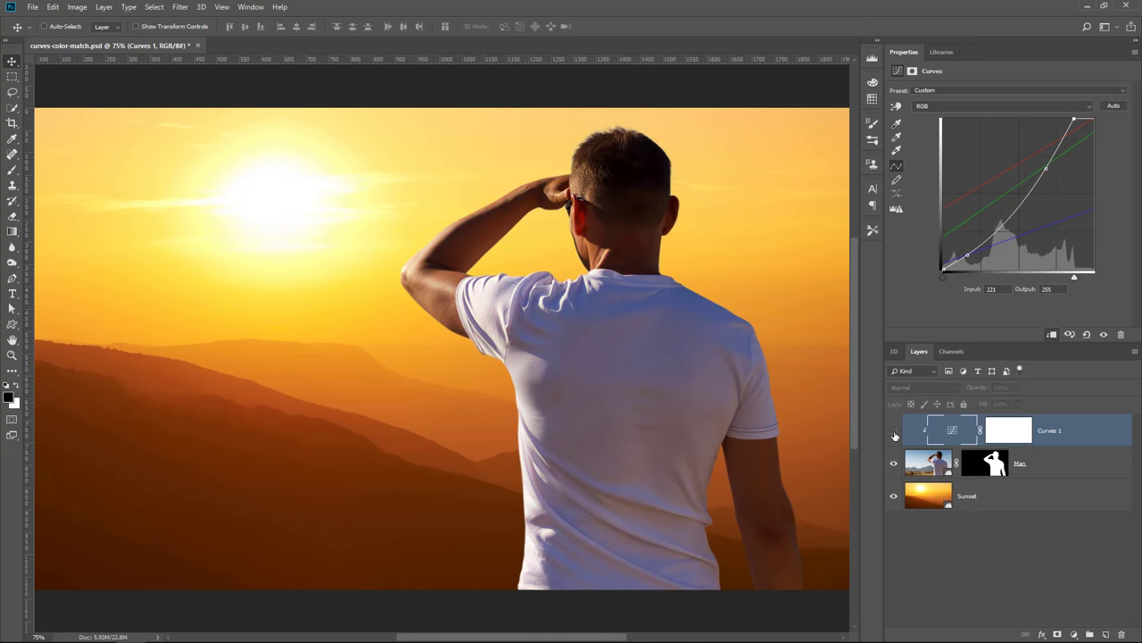
{"action": "left_click", "coordinate": [893, 430]}
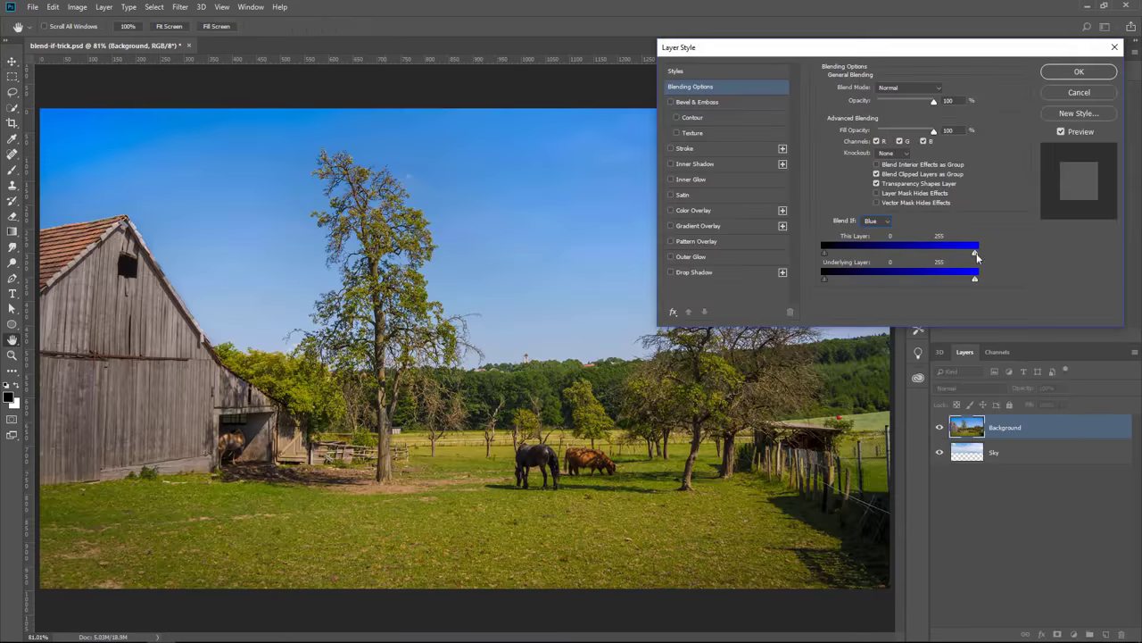
Step: Narrow the Blend If Underlying Layer range so the cloudy Sky layer shows through the blue sky
{"action": "left_click_drag", "start_coordinate": [974, 254], "coordinate": [935, 253]}
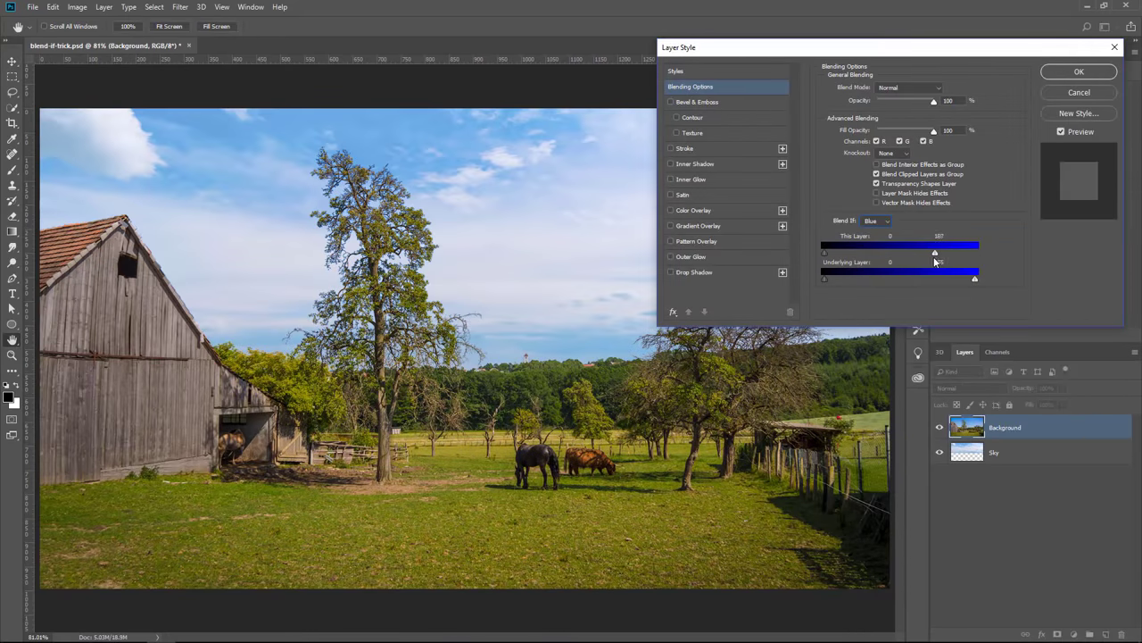